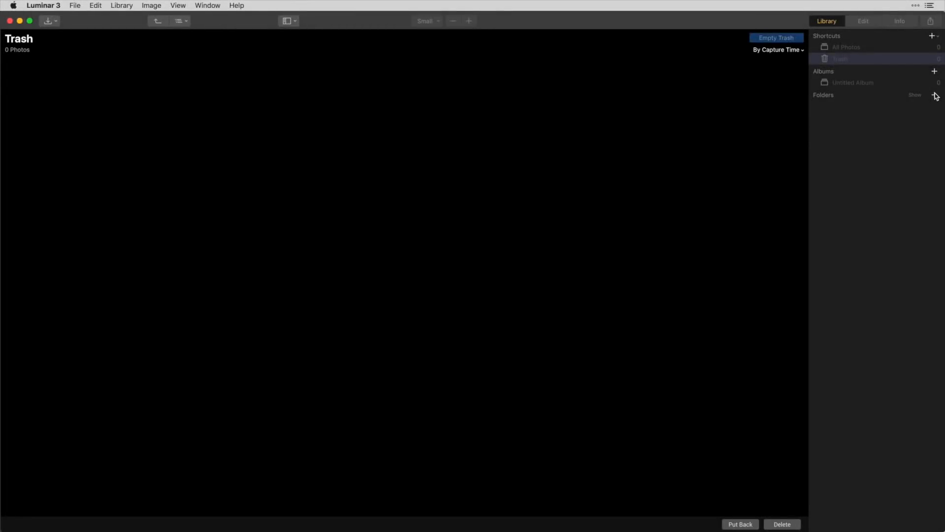
pyautogui.moveTo(932, 95)
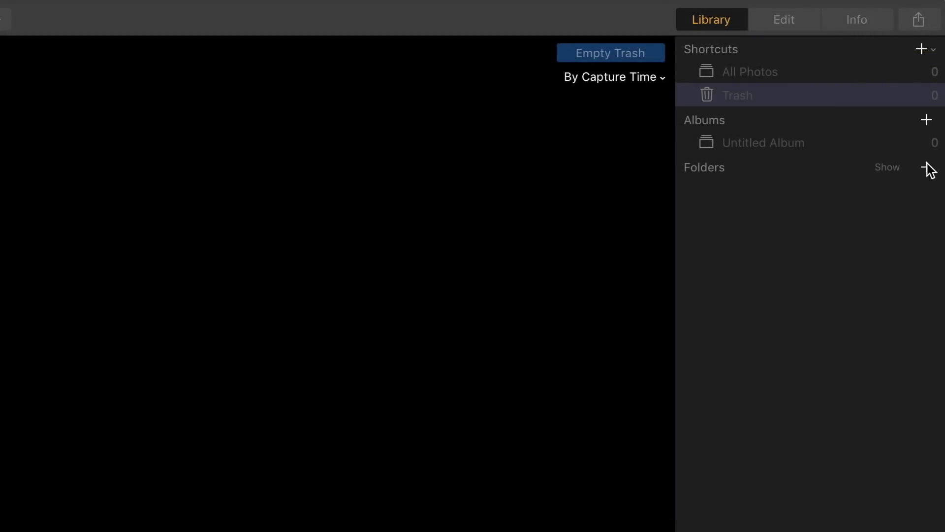
# Add the Cabo folder to the library so its 76 photos appear as thumbnails.
pyautogui.click(927, 167)
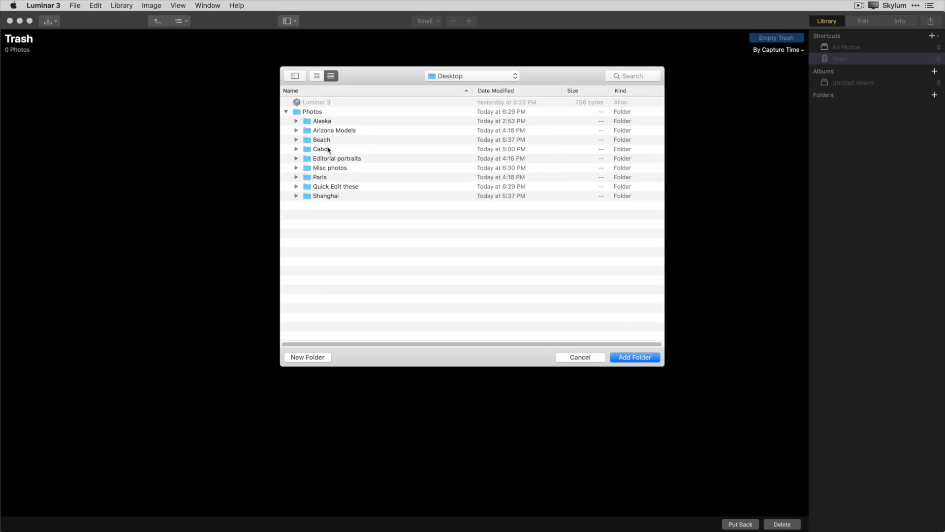
pyautogui.click(321, 149)
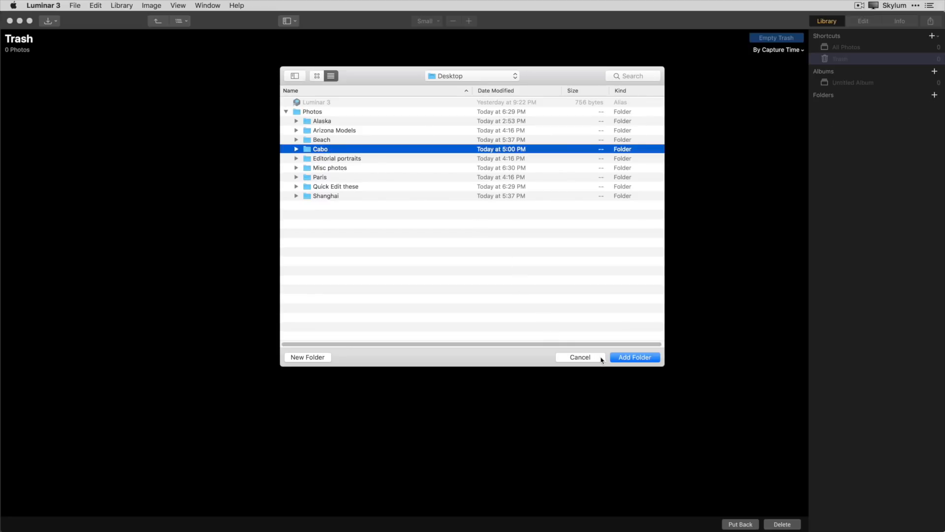
pyautogui.click(635, 356)
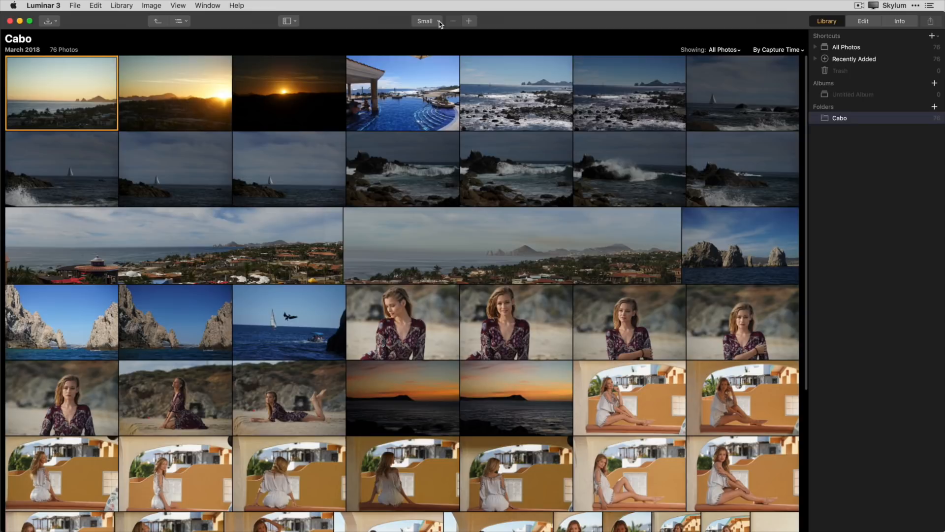
# Browse the Cabo grid and select the wide town-and-sea panorama in the third row.
pyautogui.click(424, 21)
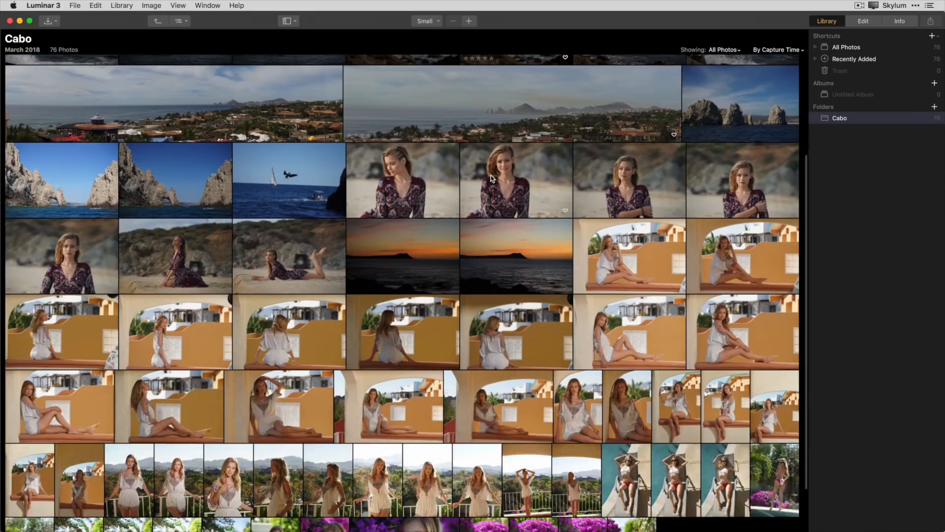
pyautogui.scroll(3)
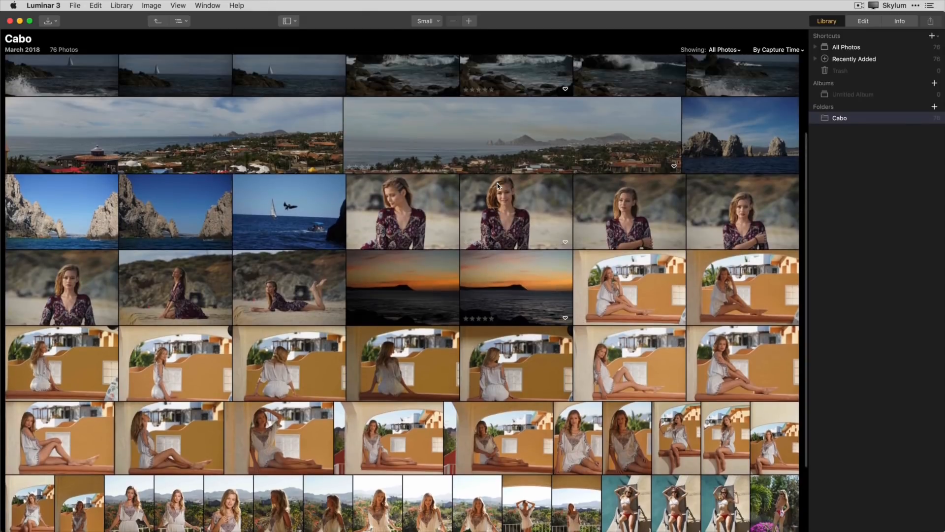
pyautogui.scroll(3)
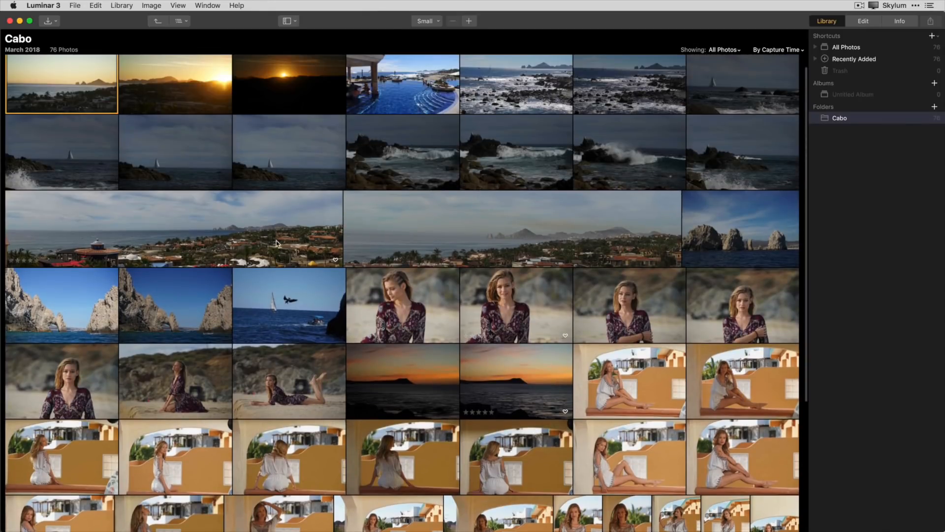
pyautogui.click(174, 228)
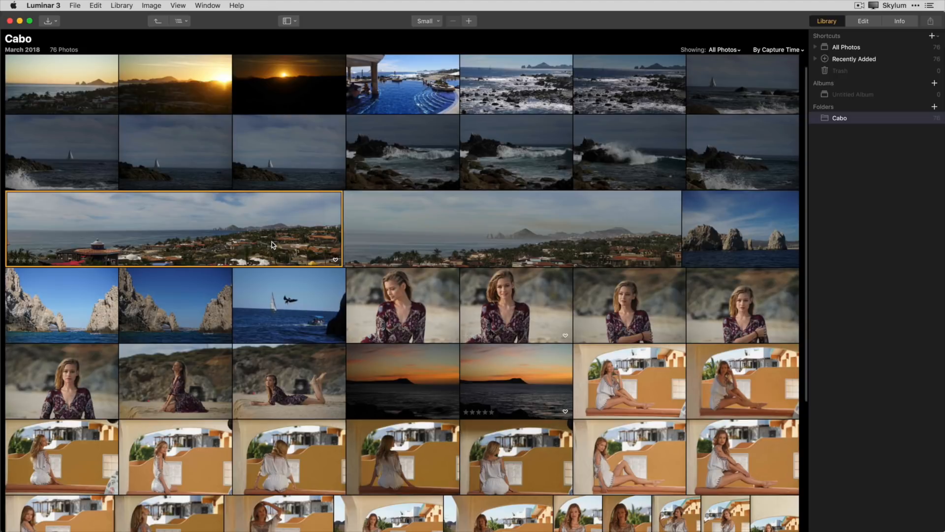
pyautogui.moveTo(728, 21)
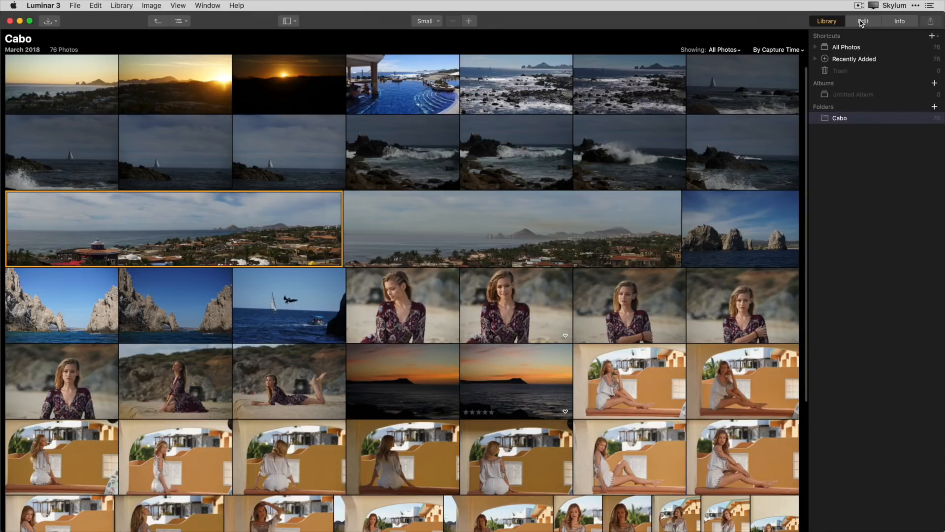
# Open DSC04644.JPG in the editor and list the available filter workspaces.
pyautogui.click(863, 21)
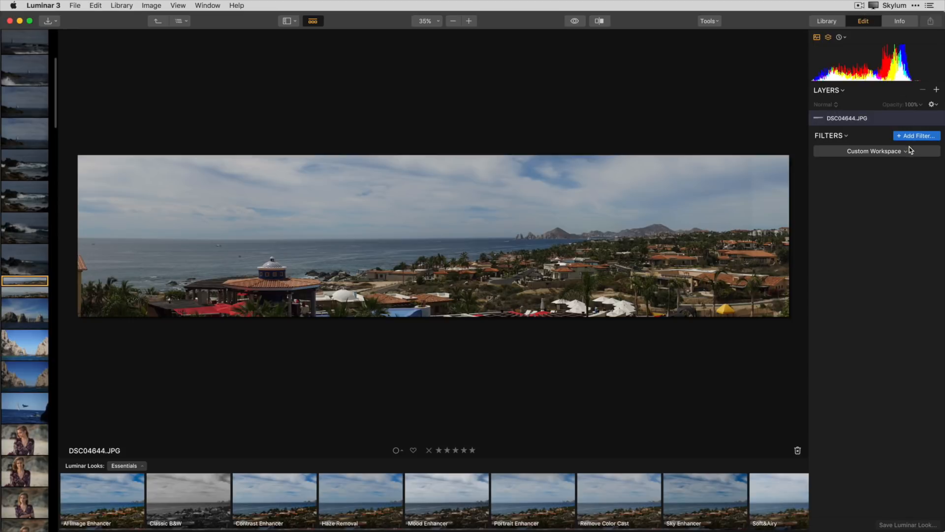
pyautogui.click(875, 150)
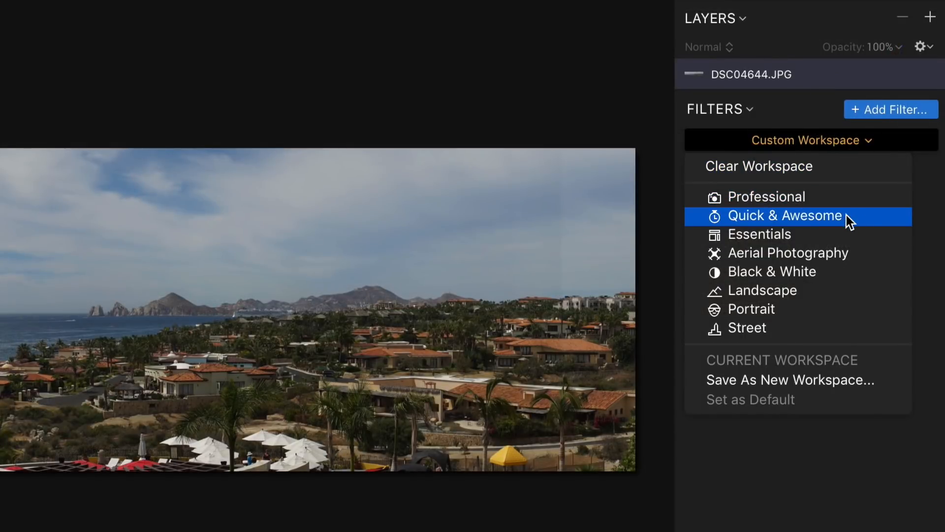
# Apply the Quick & Awesome workspace with Accent AI, Sky Enhancer, Vibrance and Clarity filters.
pyautogui.click(784, 216)
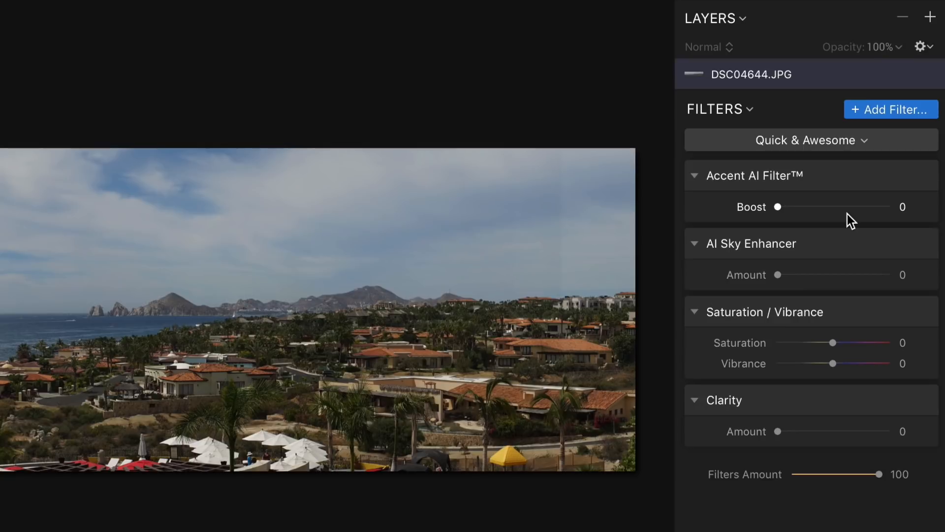
pyautogui.moveTo(850, 217)
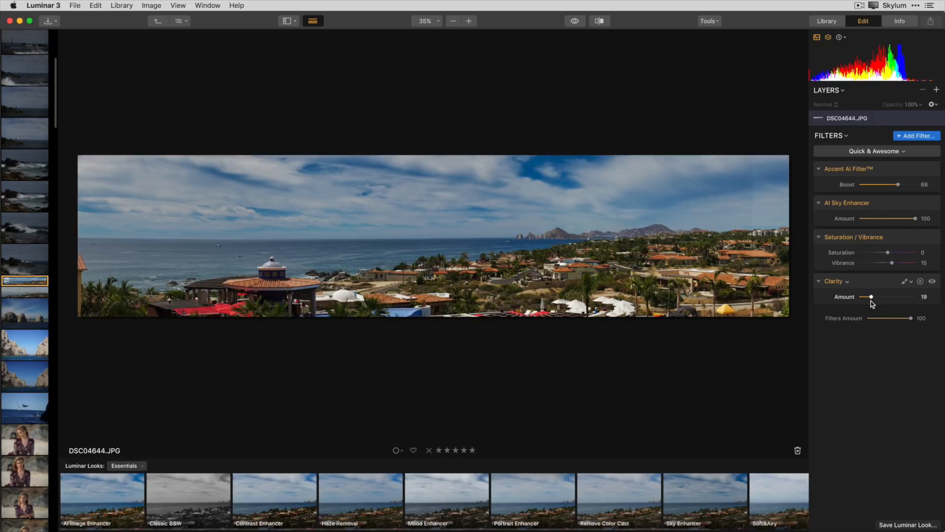
pyautogui.moveTo(916, 138)
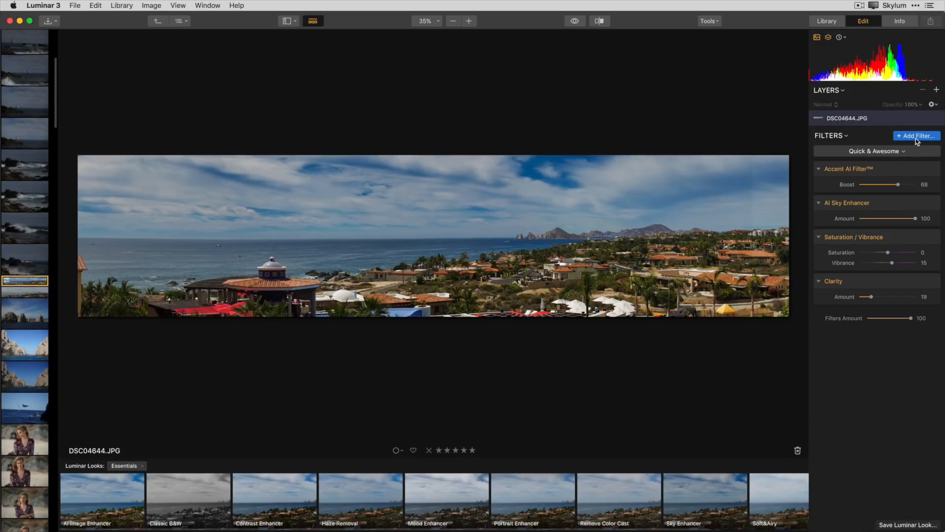
# Add a second AI Sky Enhancer from the catalog, then add and remove Foliage Enhancer.
pyautogui.click(916, 136)
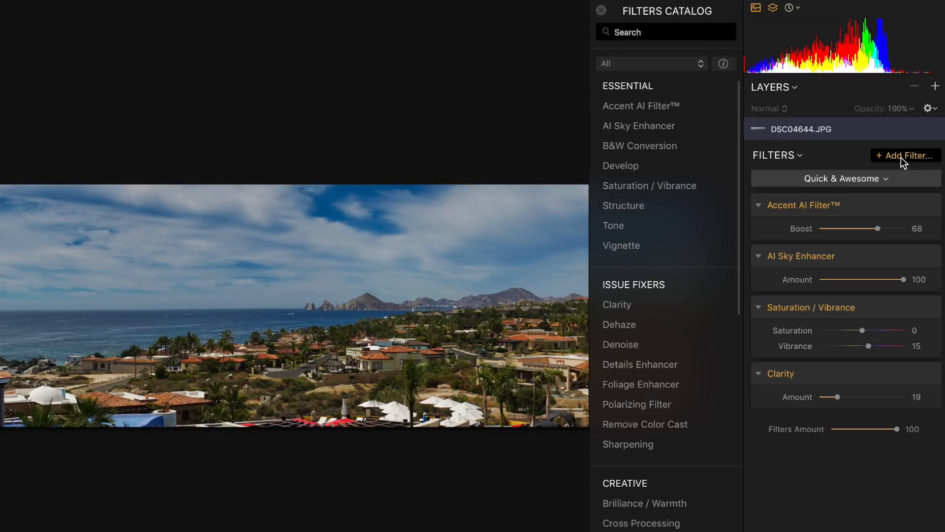
pyautogui.moveTo(667, 126)
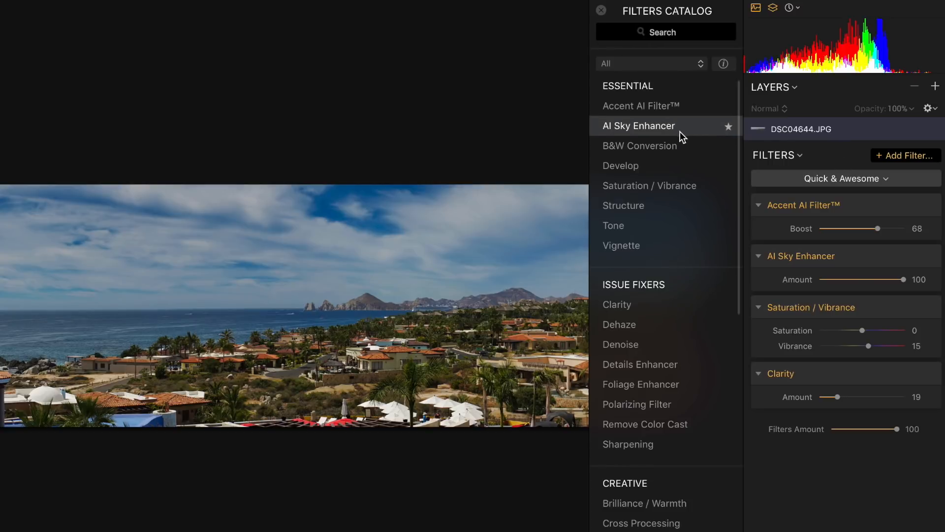
pyautogui.click(638, 126)
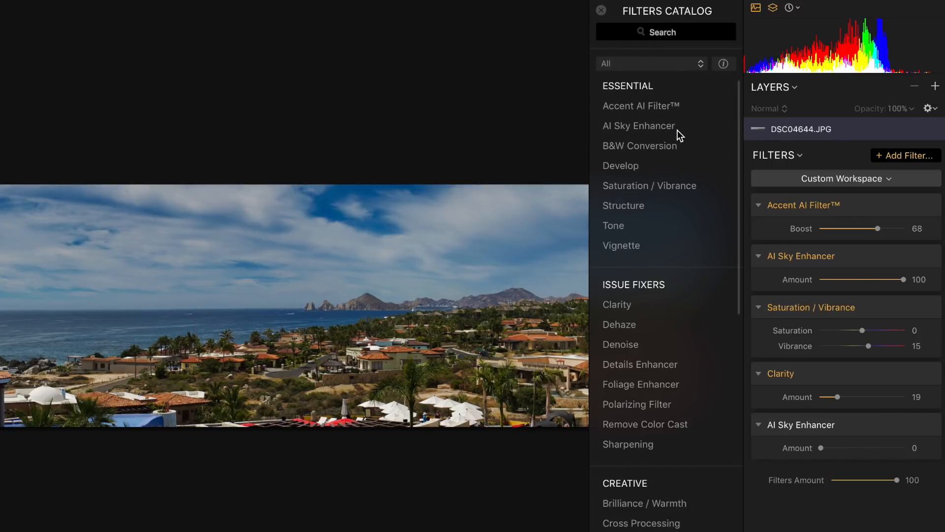
pyautogui.moveTo(799, 435)
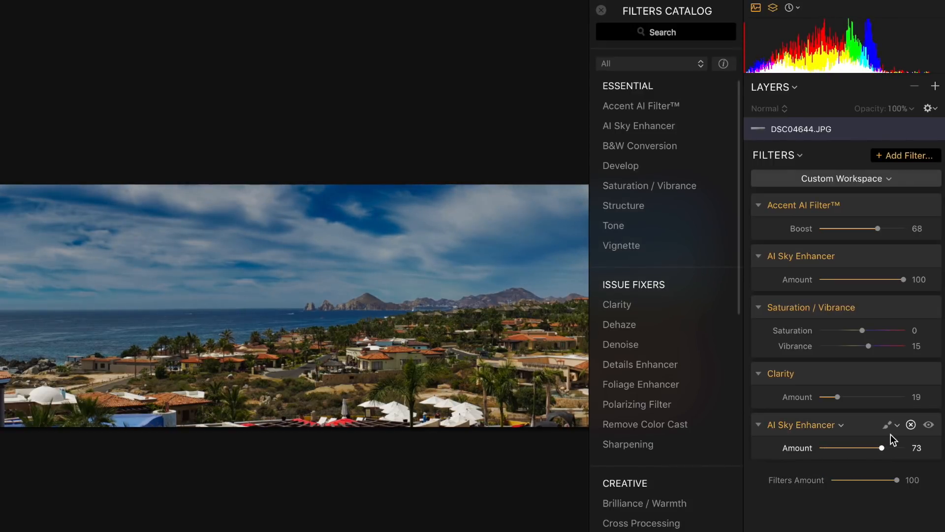
pyautogui.click(641, 384)
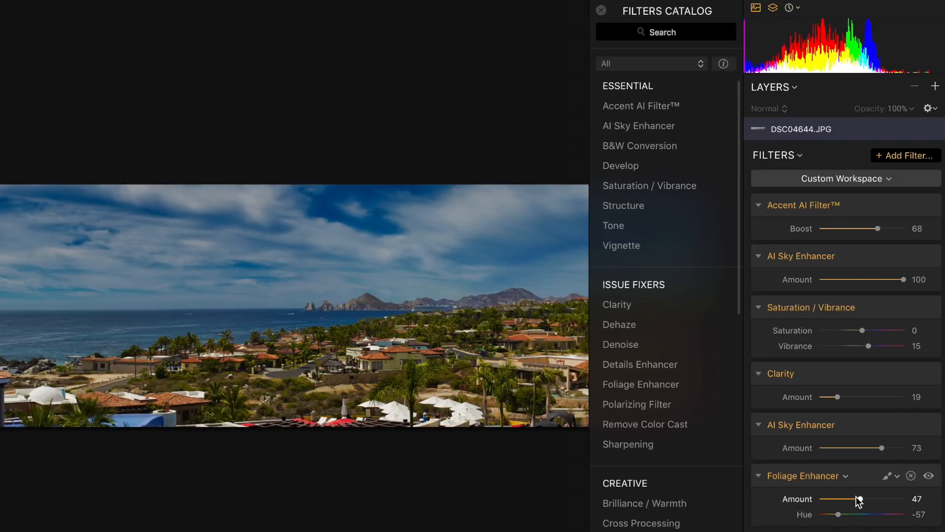
pyautogui.click(845, 475)
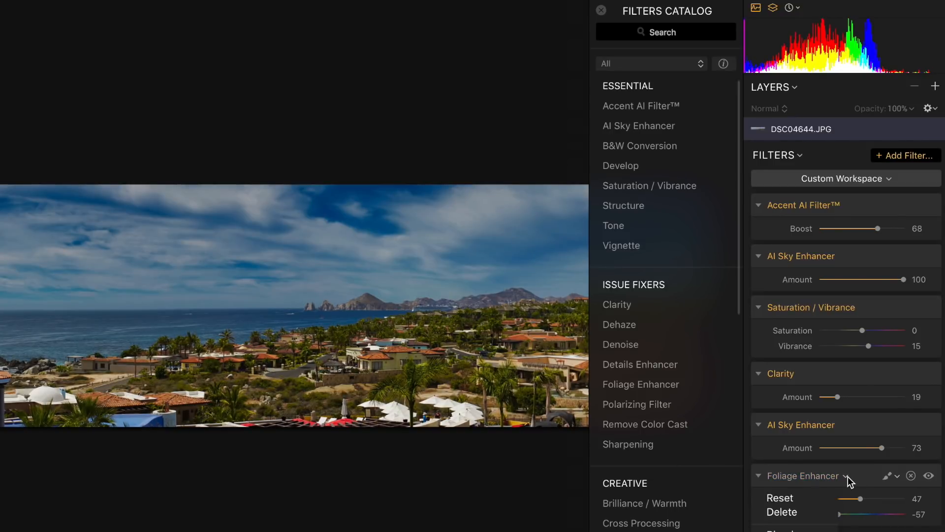
pyautogui.click(779, 497)
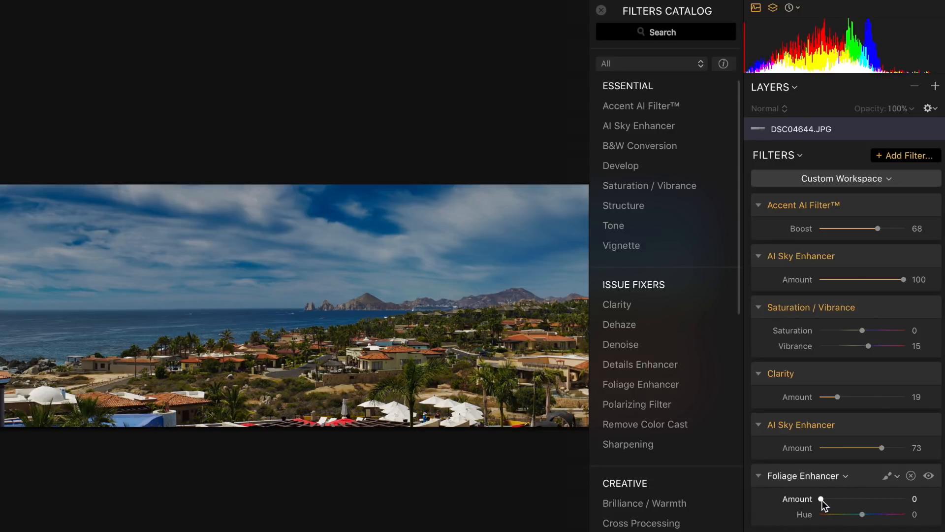
pyautogui.click(911, 475)
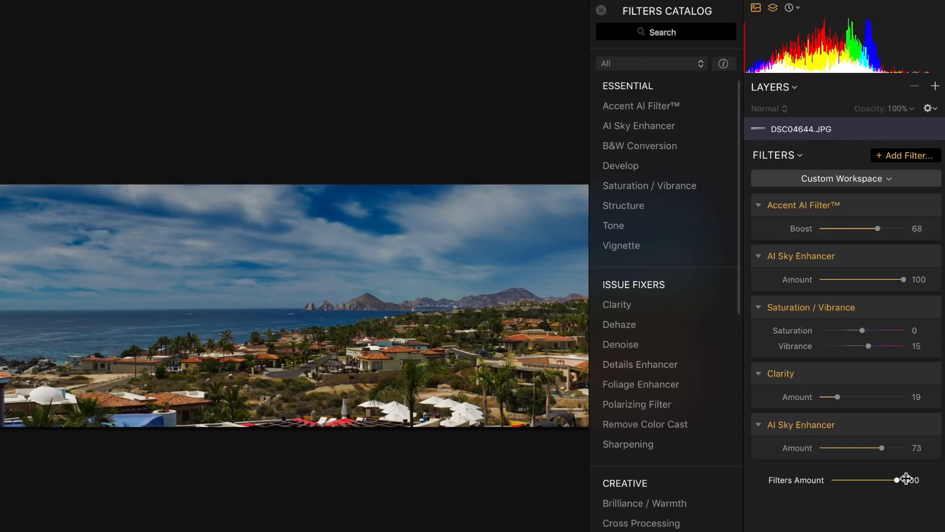
# Close the Filters Catalog and toggle Preview to compare against the unedited original.
pyautogui.click(602, 10)
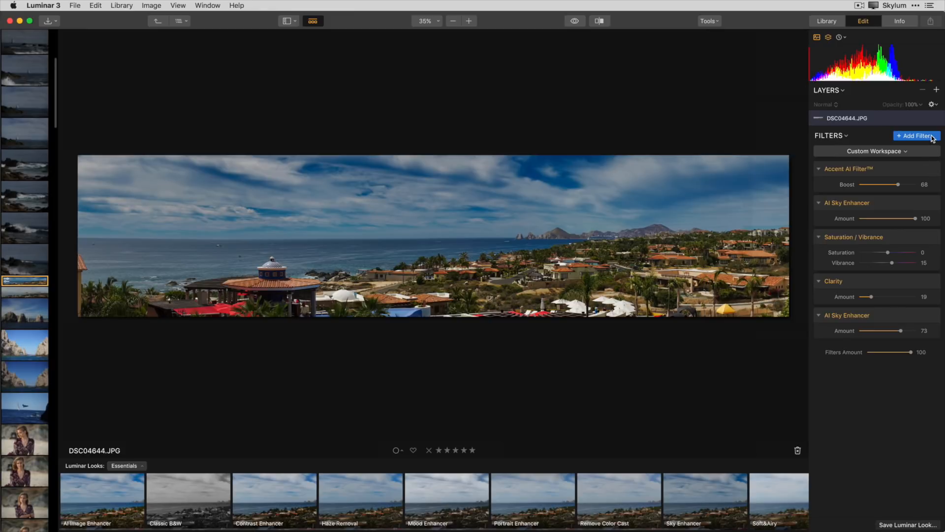
pyautogui.moveTo(616, 46)
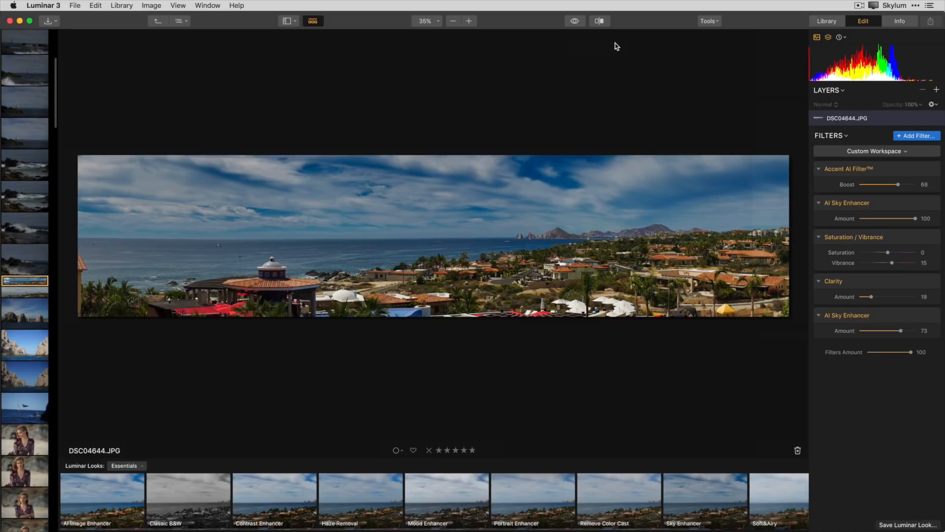
pyautogui.click(574, 21)
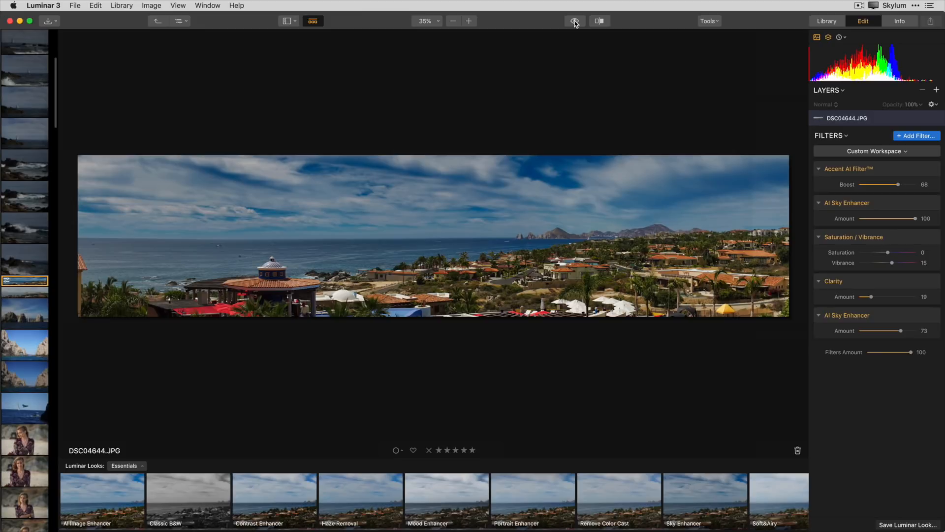
pyautogui.click(573, 21)
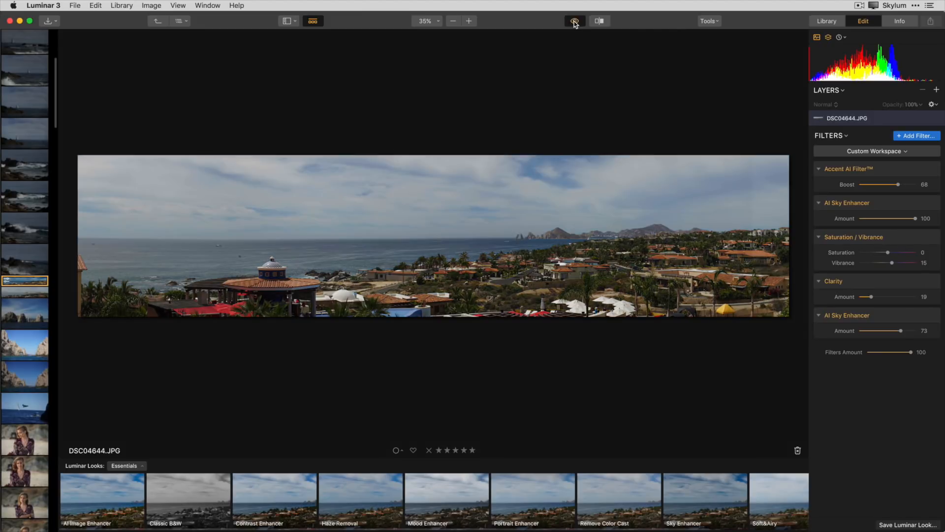
pyautogui.click(573, 21)
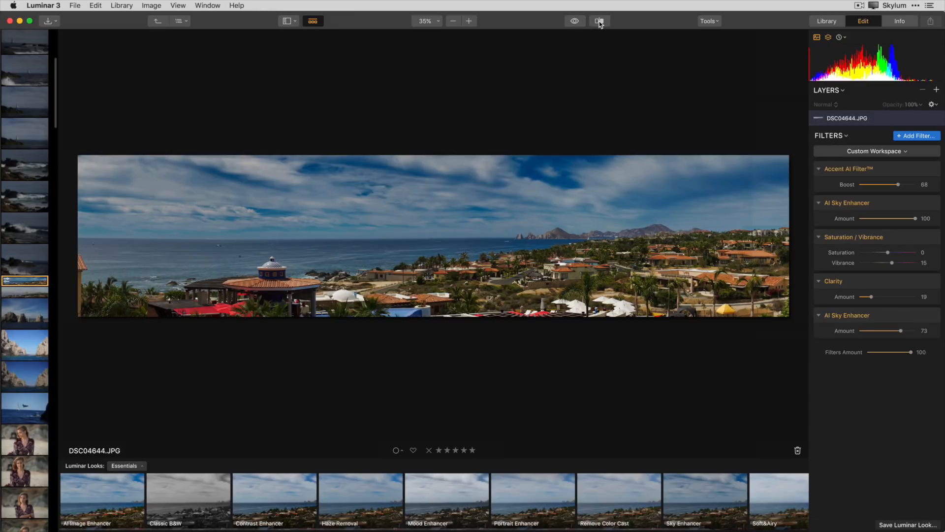
pyautogui.click(598, 21)
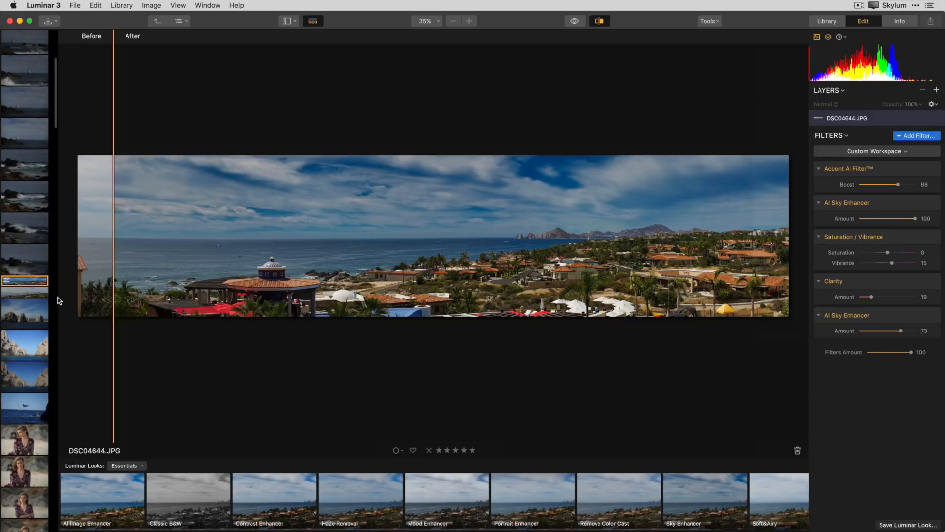
pyautogui.moveTo(582, 48)
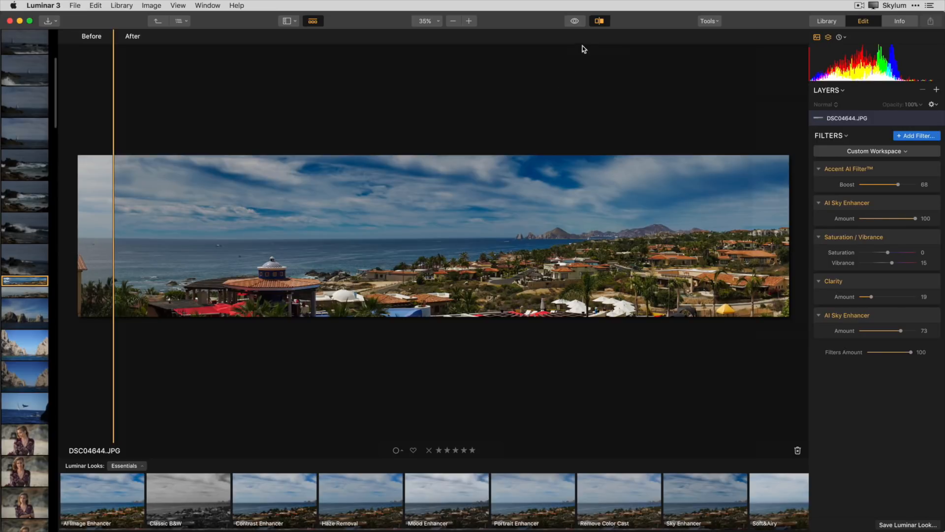
pyautogui.click(598, 20)
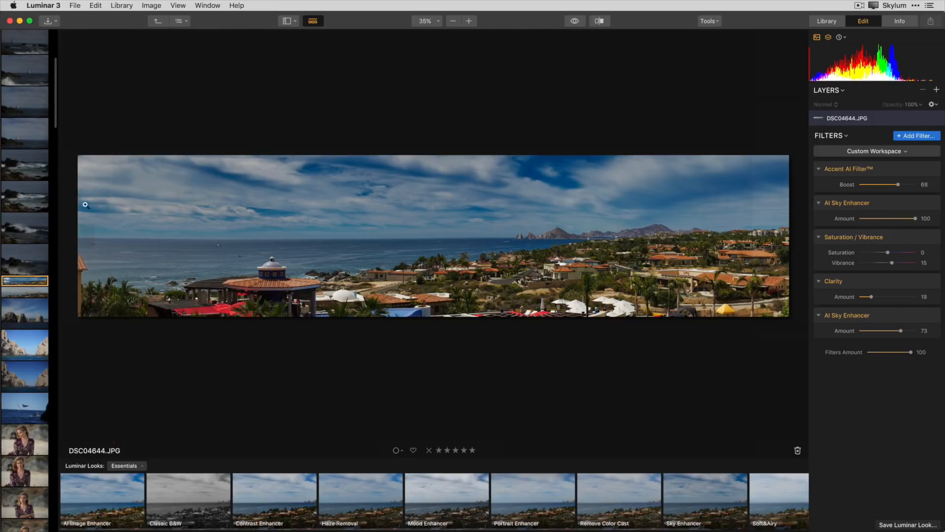
# View other filmstrip photos, then select the edited panorama in the Cabo library grid.
pyautogui.click(25, 249)
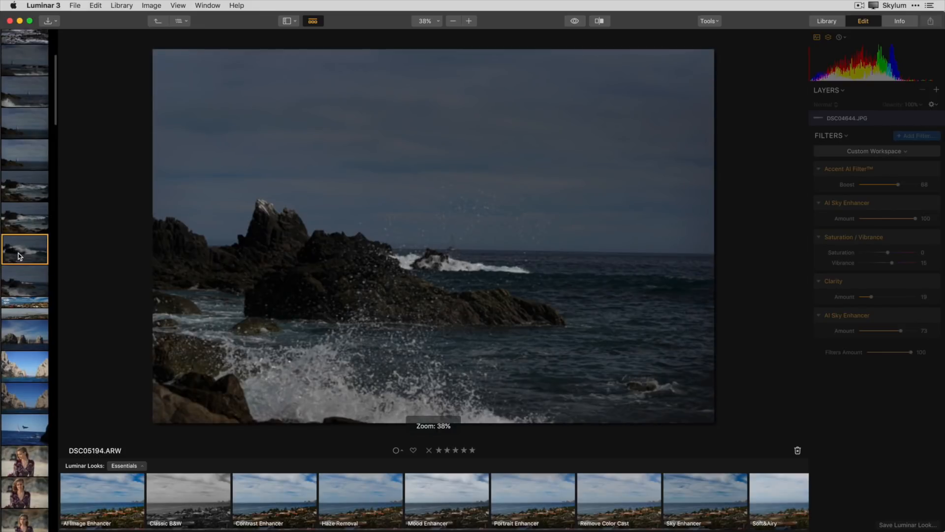
pyautogui.click(25, 280)
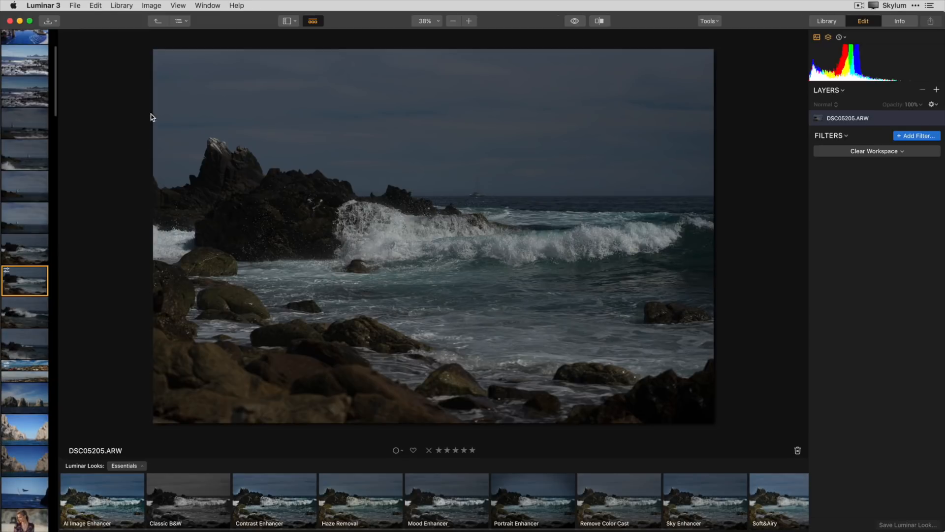
pyautogui.click(827, 22)
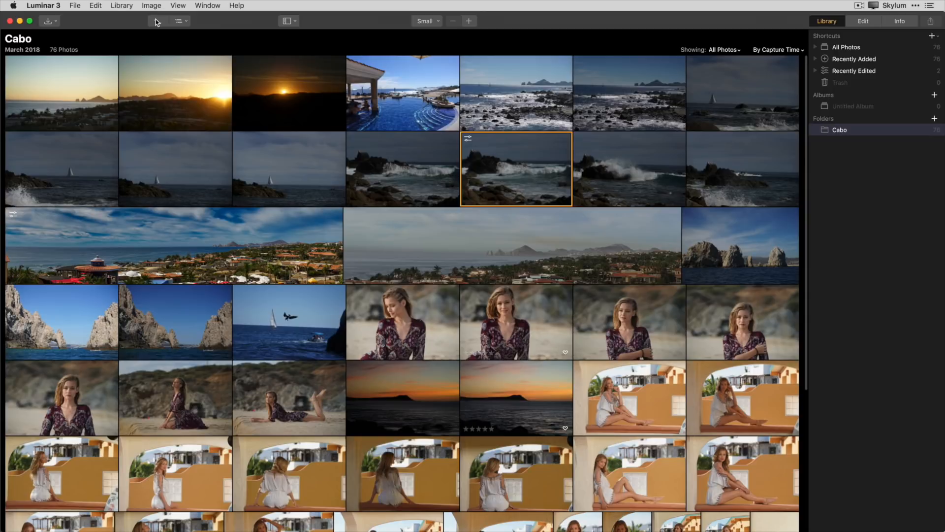
pyautogui.click(174, 244)
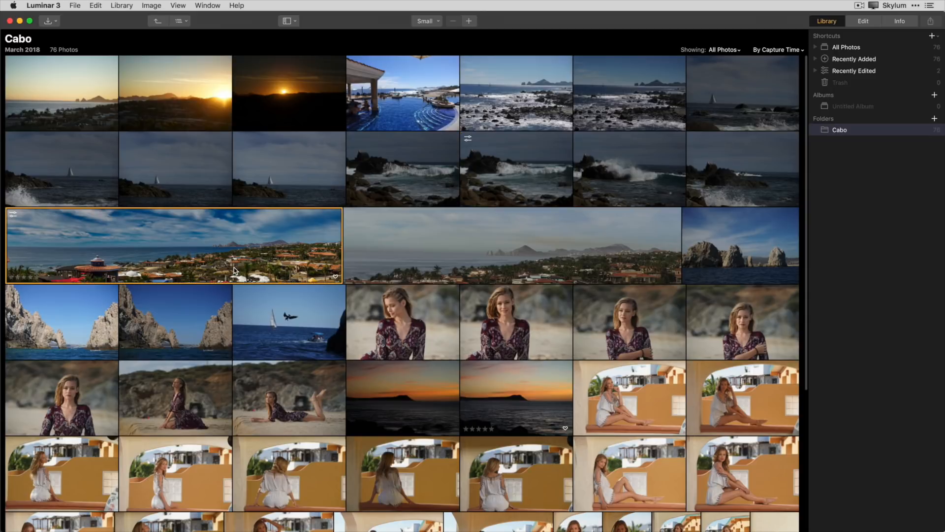
pyautogui.moveTo(75, 10)
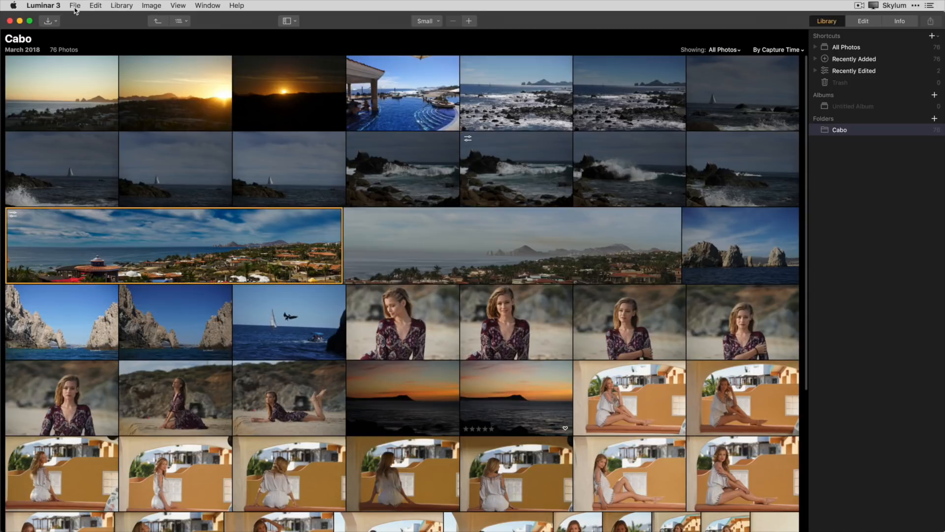
pyautogui.click(74, 5)
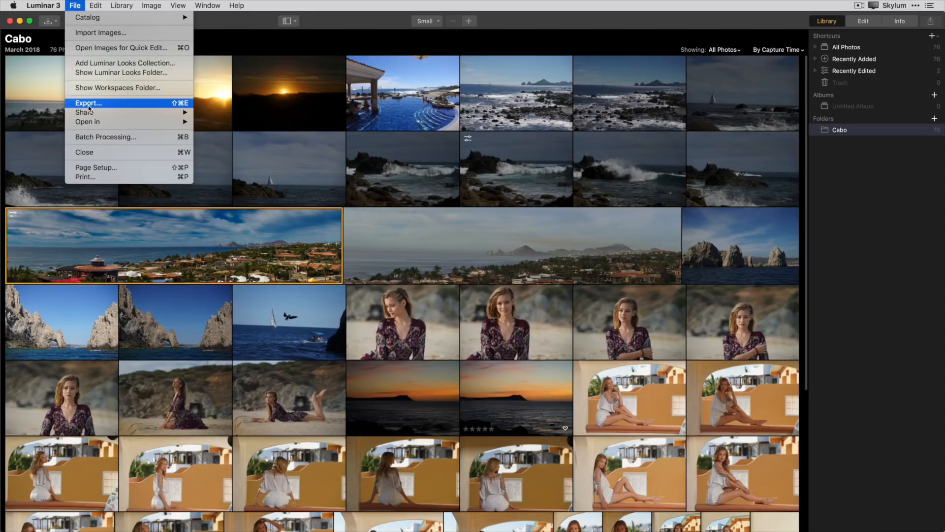
# Export the panorama as JPEG 'Cabo Pano' at quality 85 into Pictures.
pyautogui.click(89, 102)
pyautogui.write('Cabo Pano')
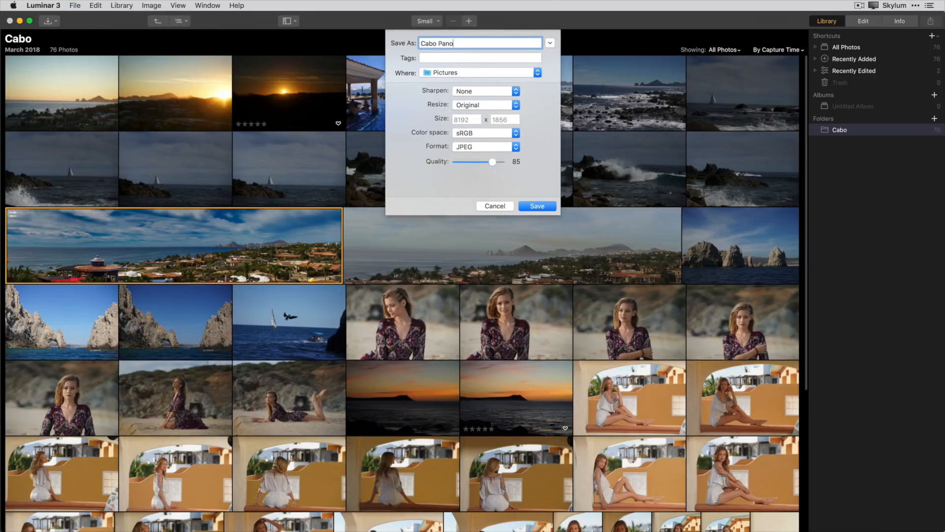
pyautogui.click(536, 72)
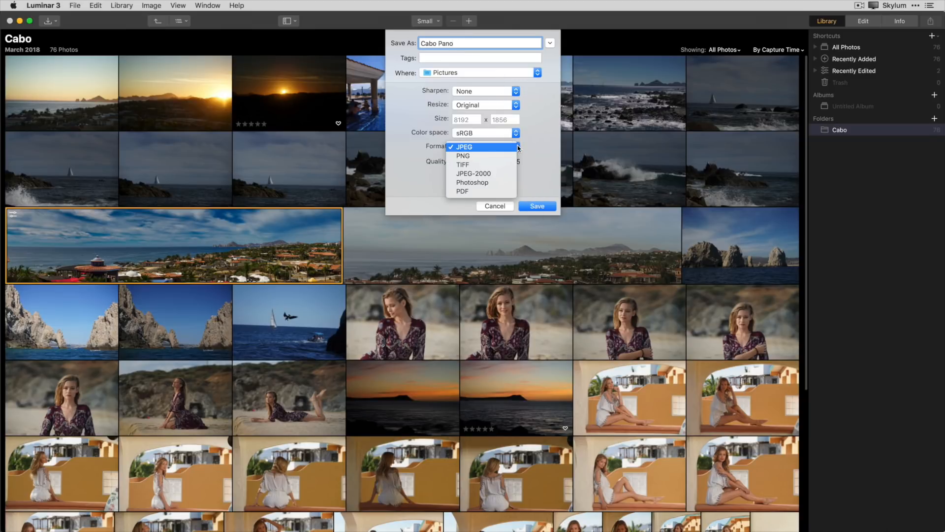
pyautogui.click(463, 146)
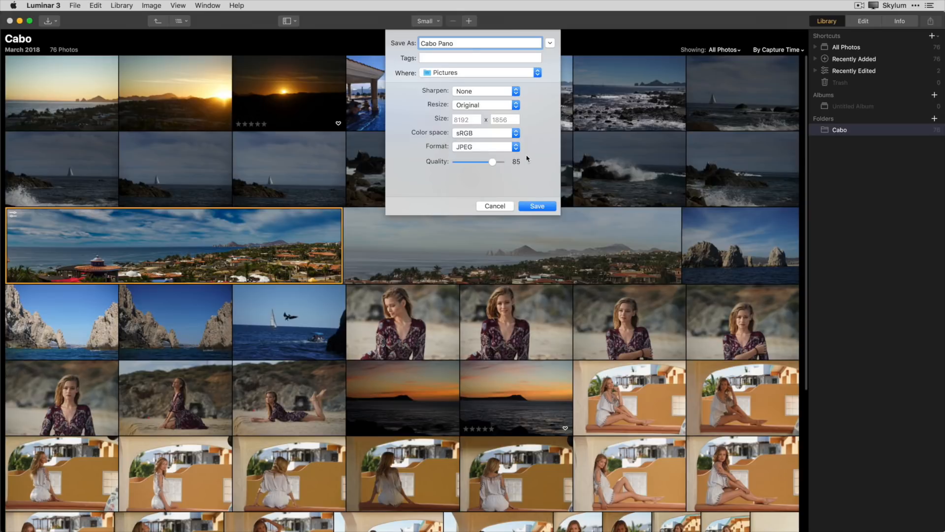
pyautogui.click(536, 205)
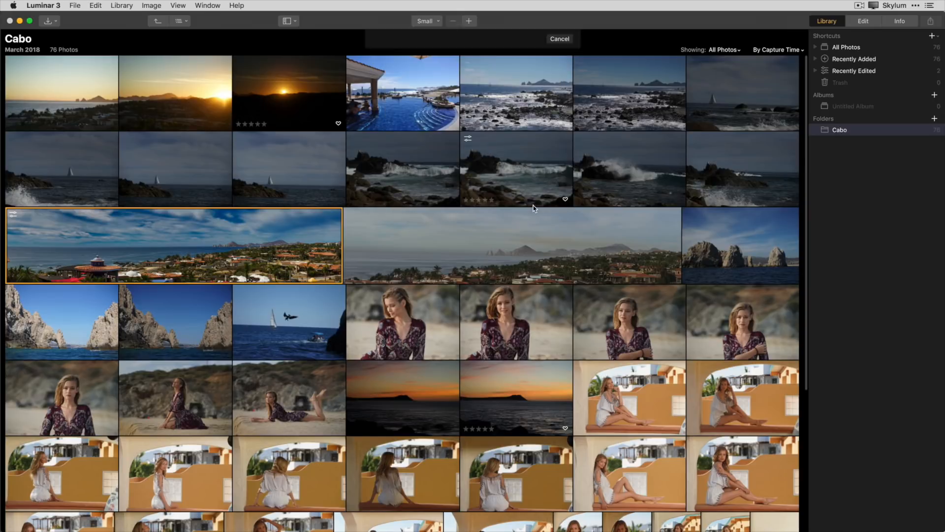
pyautogui.click(558, 38)
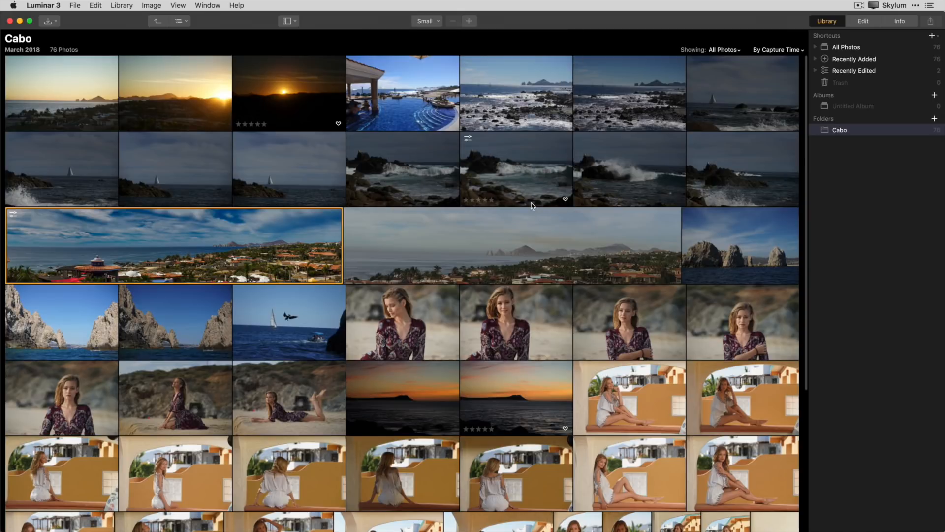